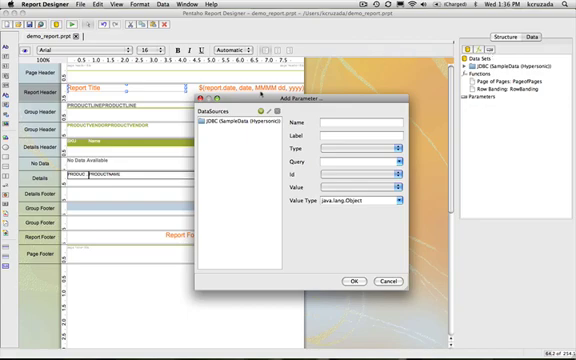
# Name the new parameter 'line' and label it 'Select Product Line'.
pyautogui.click(360, 120)
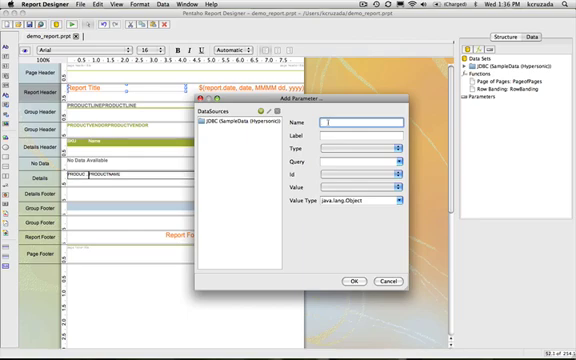
pyautogui.write('id')
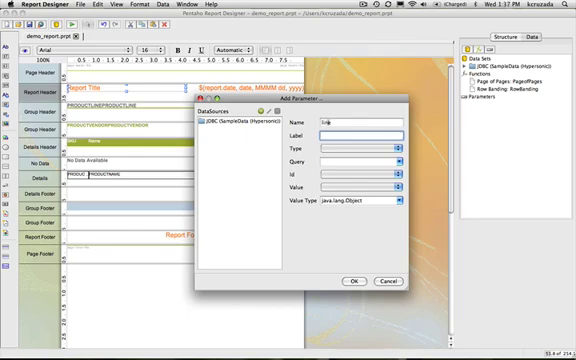
pyautogui.write('Select Product Line:')
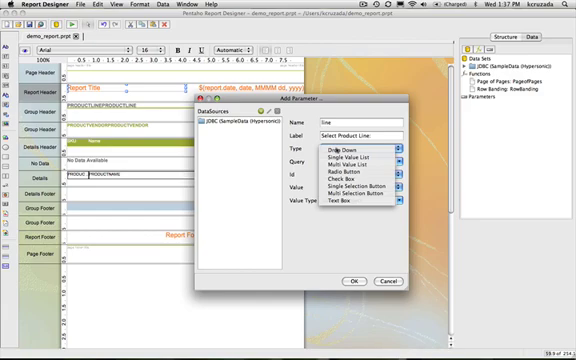
pyautogui.click(335, 152)
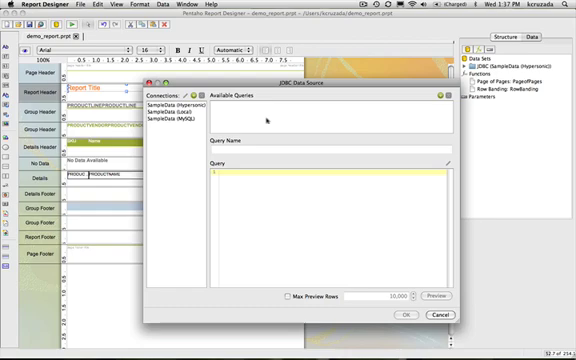
# Add a 'select distinct productline from products' query named line_List, feeding the parameter's id and value.
pyautogui.click(170, 106)
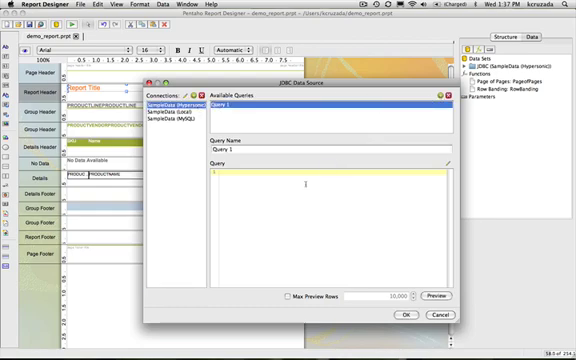
pyautogui.write('select')
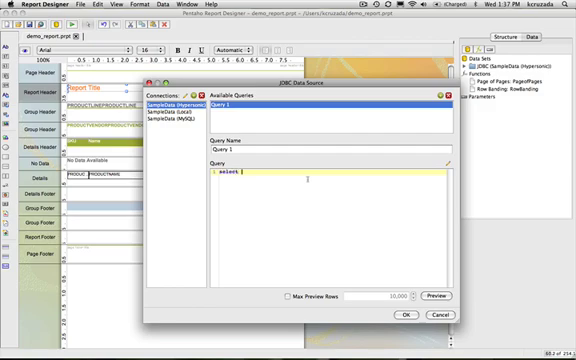
pyautogui.write('distinct')
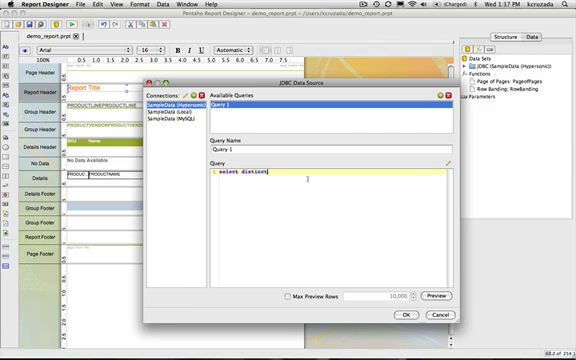
pyautogui.write('productline from products')
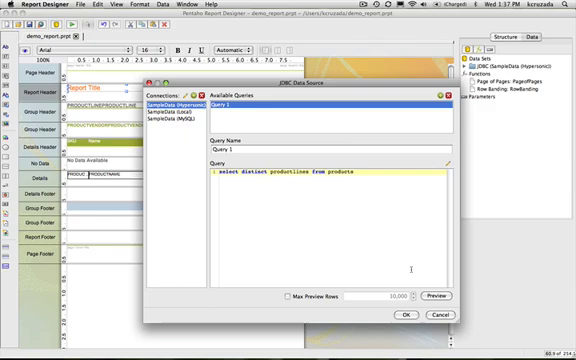
pyautogui.moveTo(315, 218)
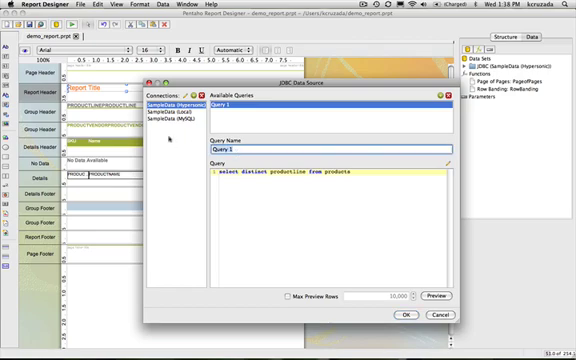
pyautogui.write('line_11')
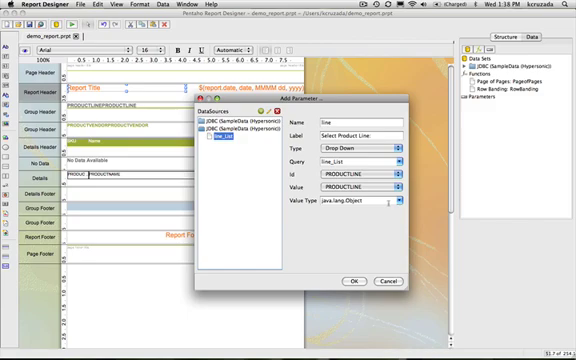
# Choose java.lang.String as the line parameter's value type.
pyautogui.click(387, 189)
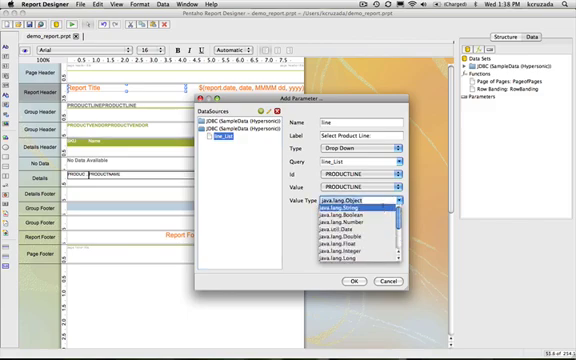
pyautogui.click(350, 201)
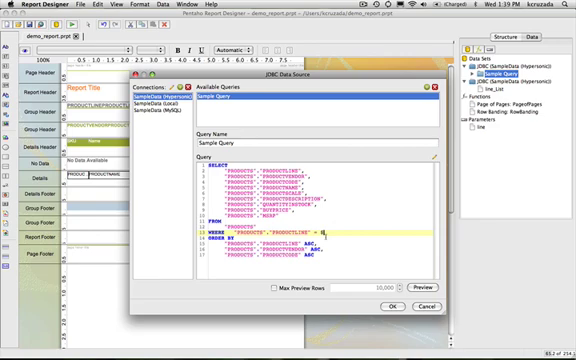
# Add WHERE "PRODUCTS"."PRODUCTLINE" = ${line} to the Sample Query and save it.
pyautogui.write('${line}')
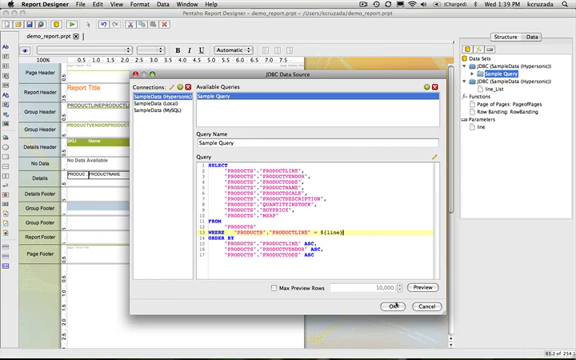
pyautogui.click(387, 305)
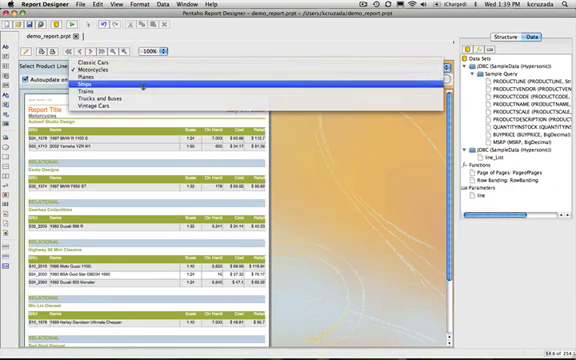
# Pick Trains in the preview's Select Product Line drop-down.
pyautogui.click(118, 93)
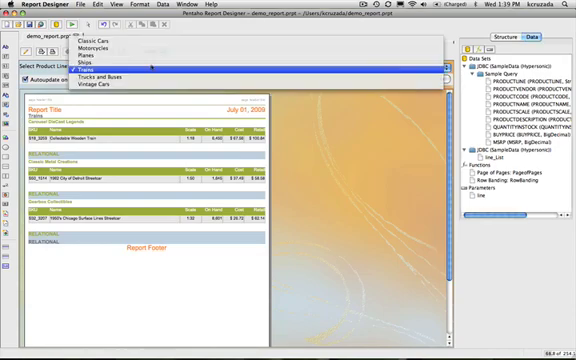